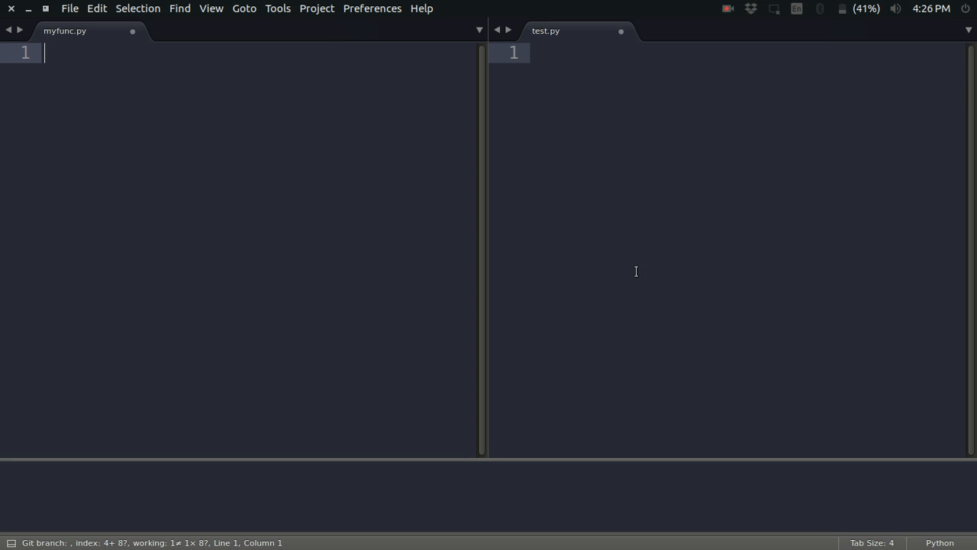
Insert blank lines at the top of myfunc.py and type 'if name' and '__main'
key(Enter)
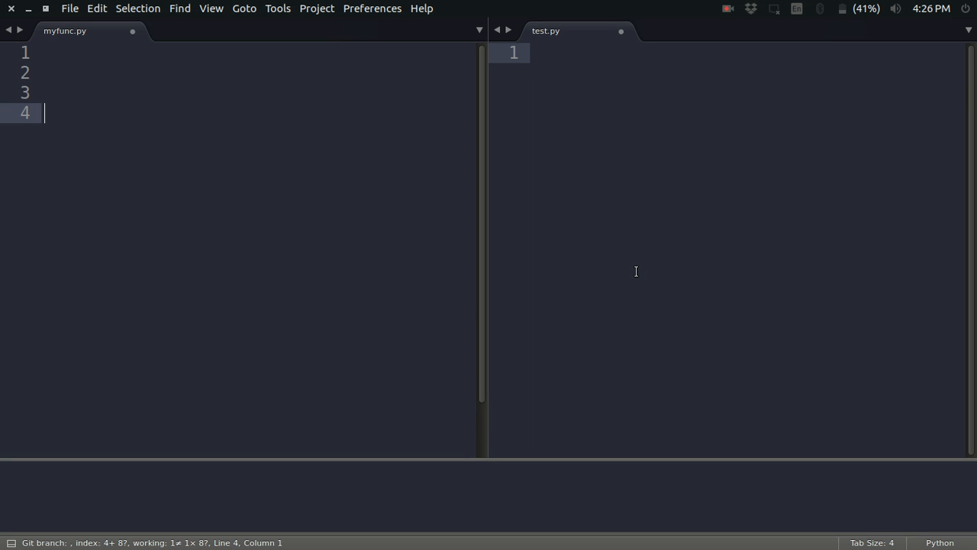
text(if name)
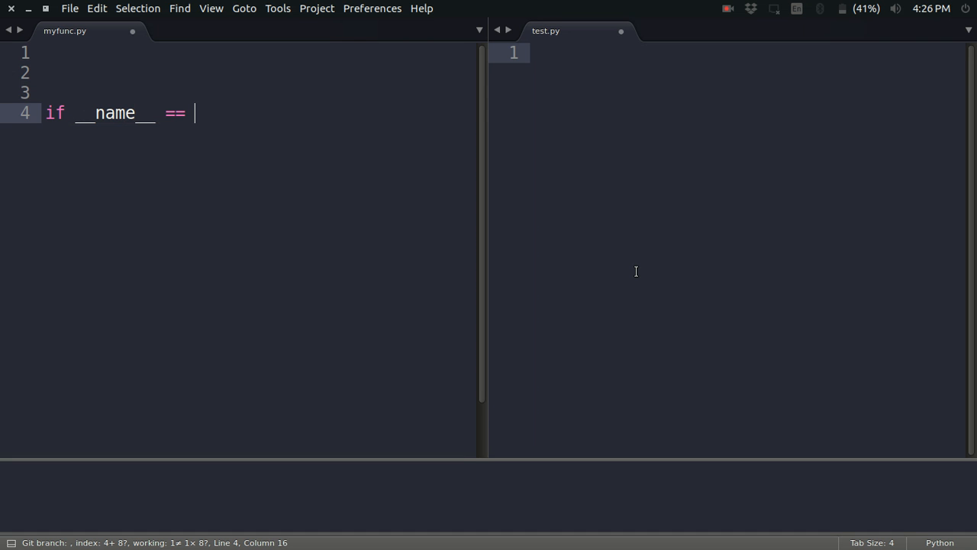
text("__main")
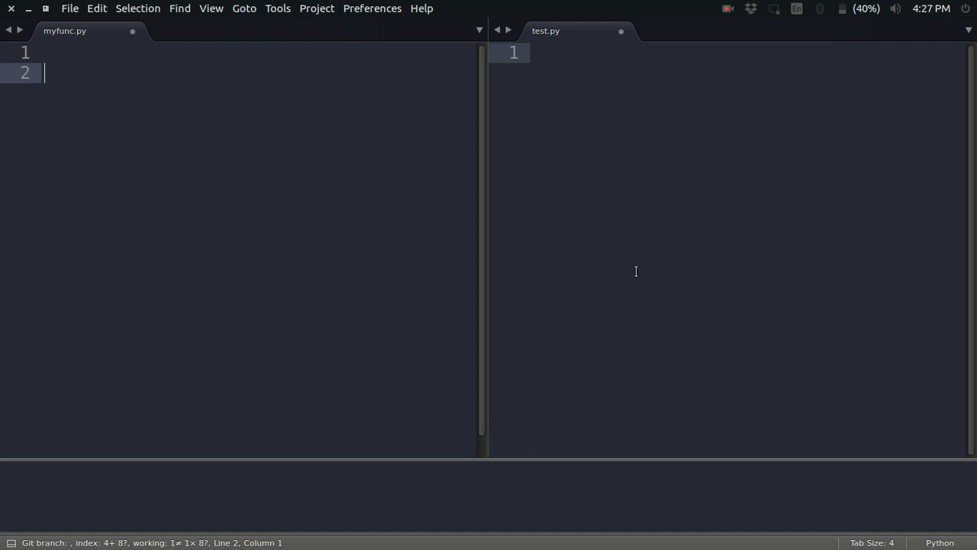
Write def add(a, b) returning (a + b), followed by print add(2,3)
text(def add)
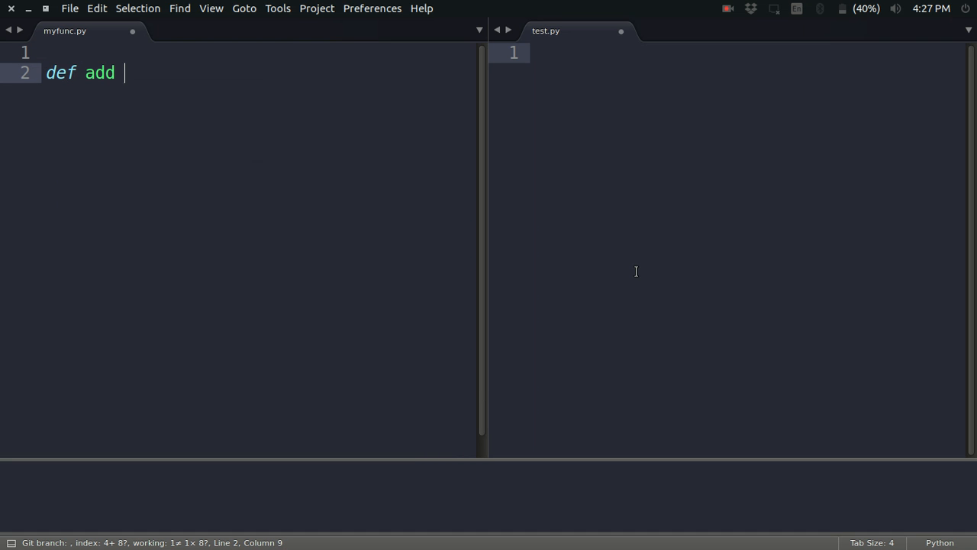
key(BackSpace)
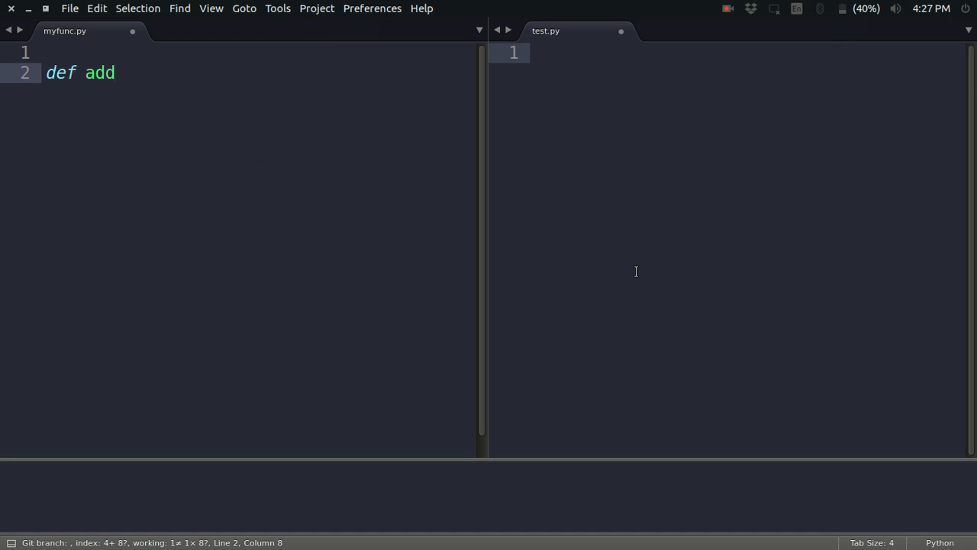
text(())
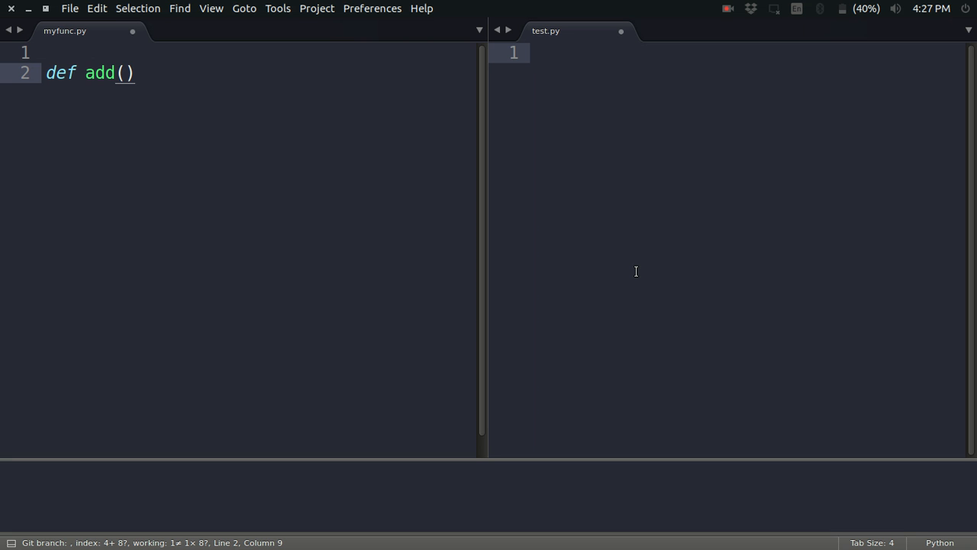
text(a, b)
text(r)
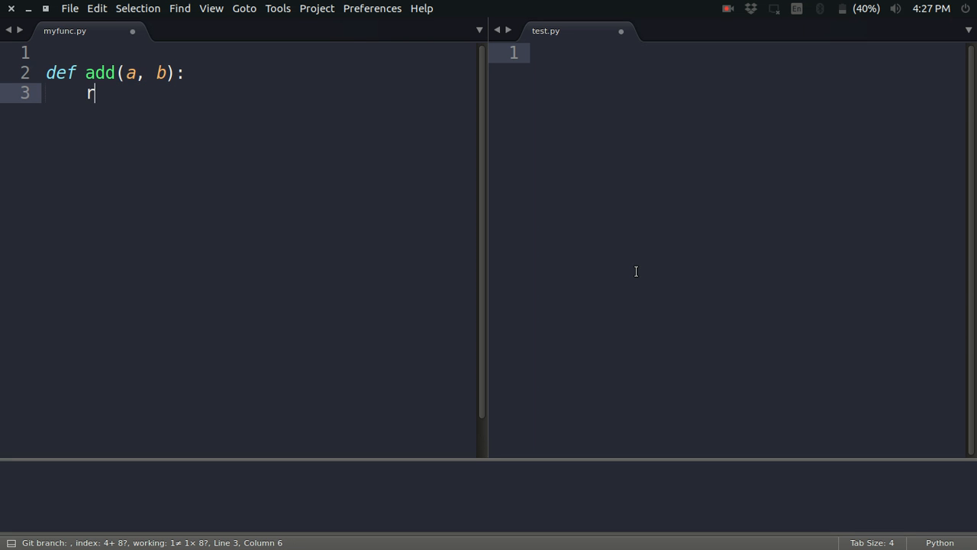
text(eturn ()
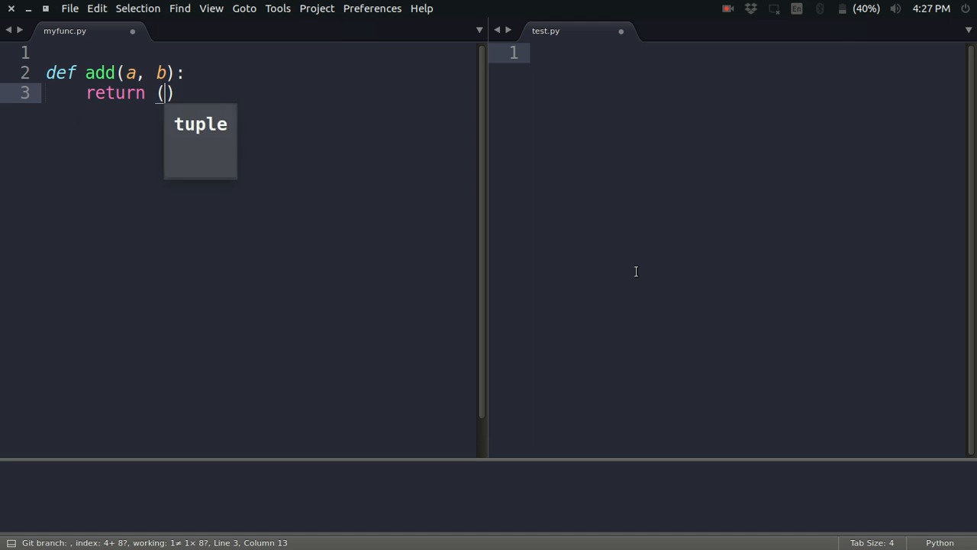
text(a + b)
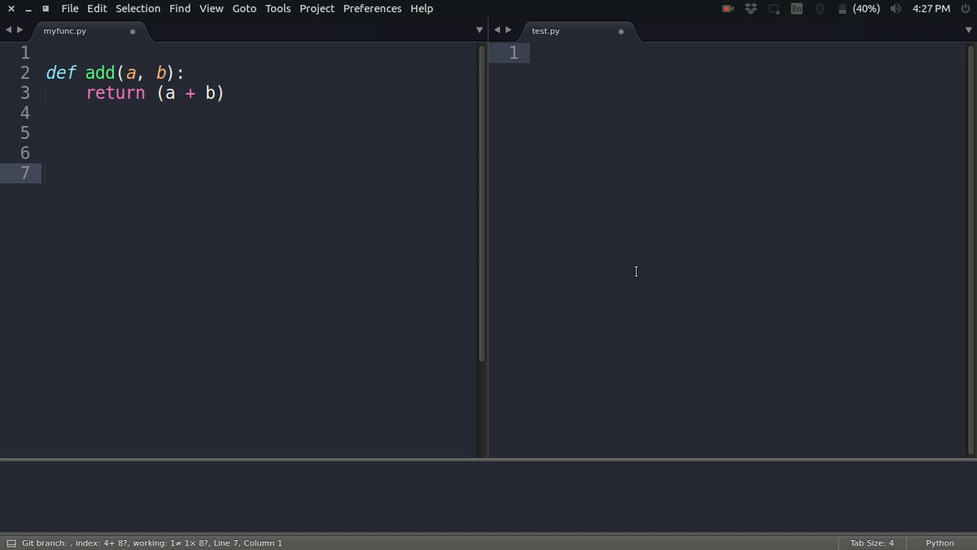
text(pri)
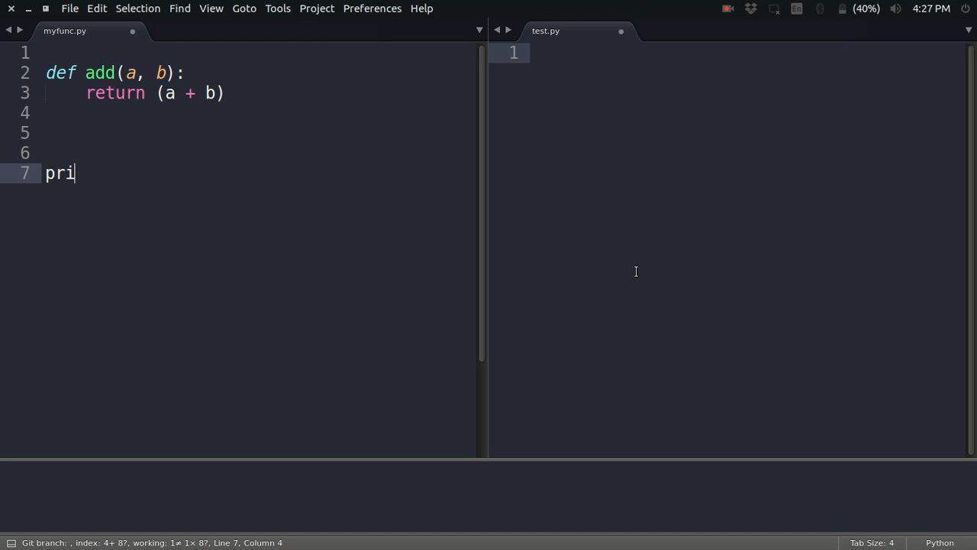
text(nt add)
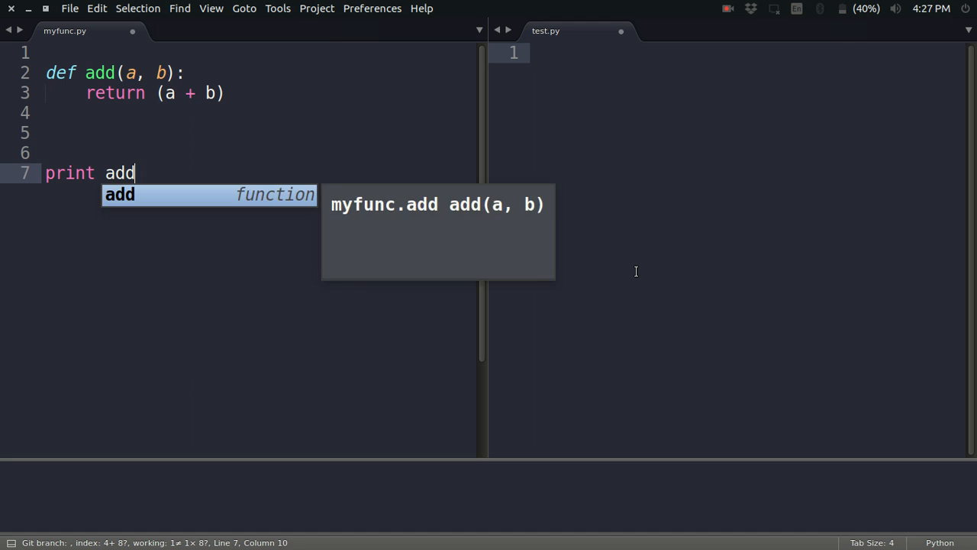
text((2,3))
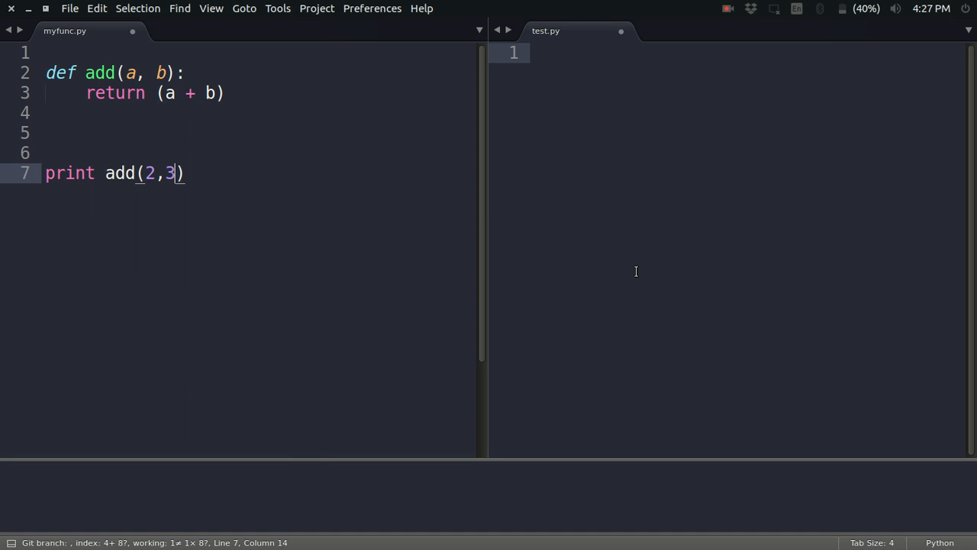
Save myfunc.py, dismiss the license prompt, and build it to show output 5
key(ctrl+s)
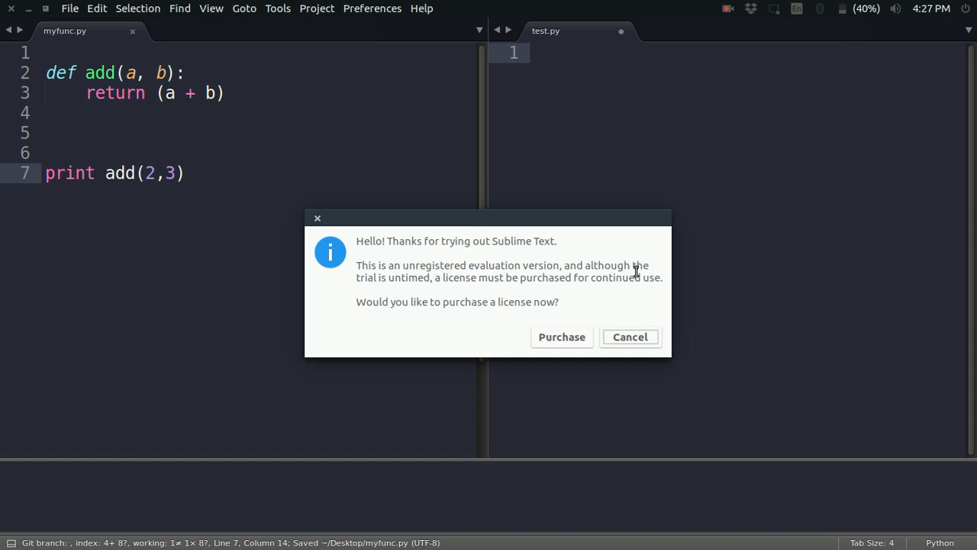
click(629, 337)
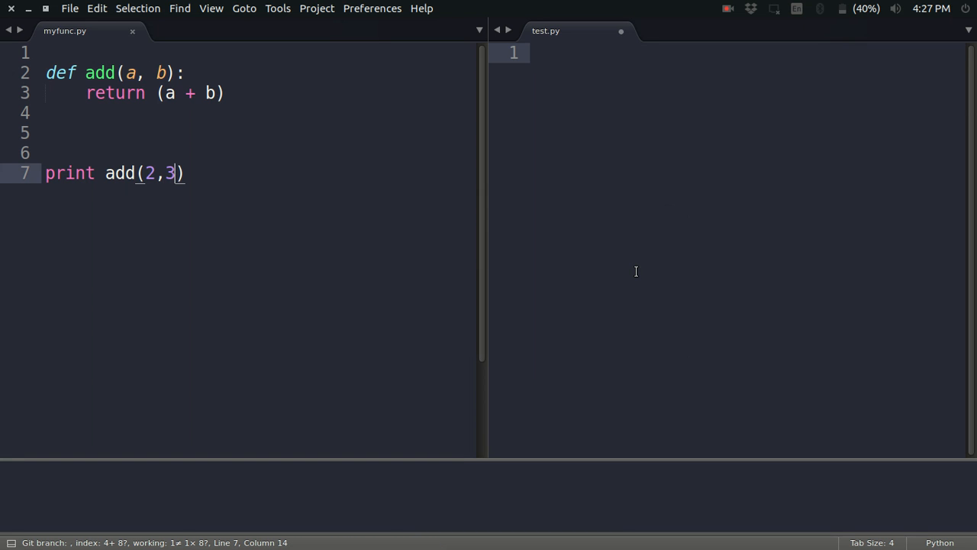
key(ctrl+b)
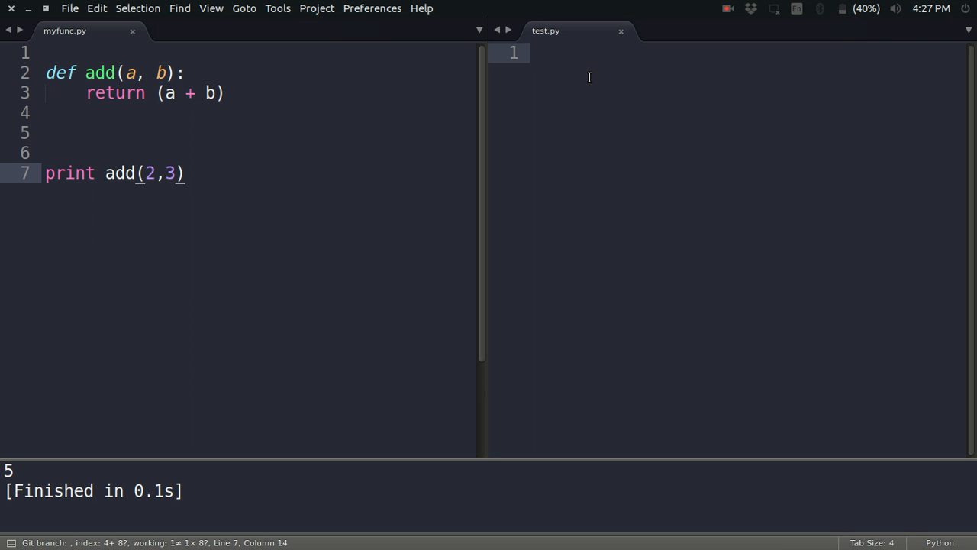
click(534, 52)
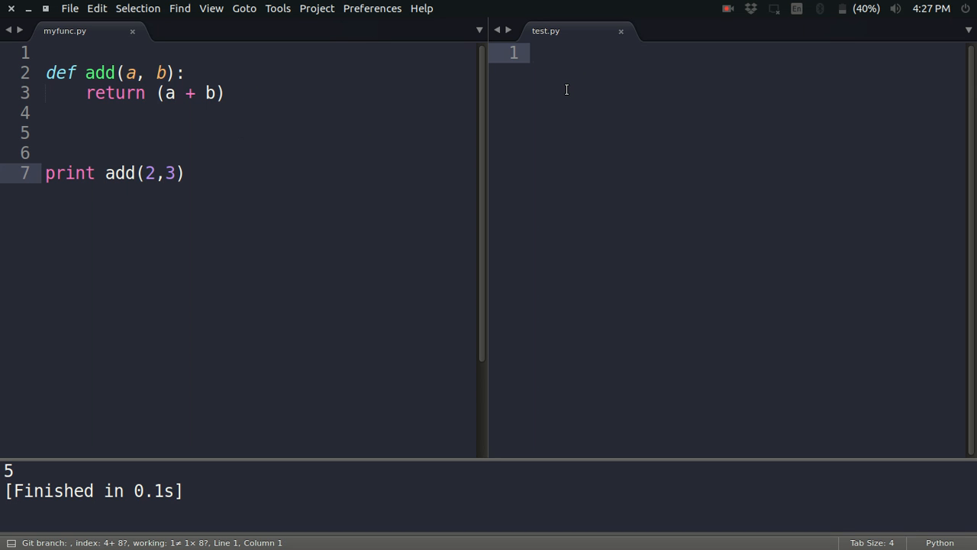
In test.py, write 'from myfunc import add' and 'print add(2,2)'
click(534, 52)
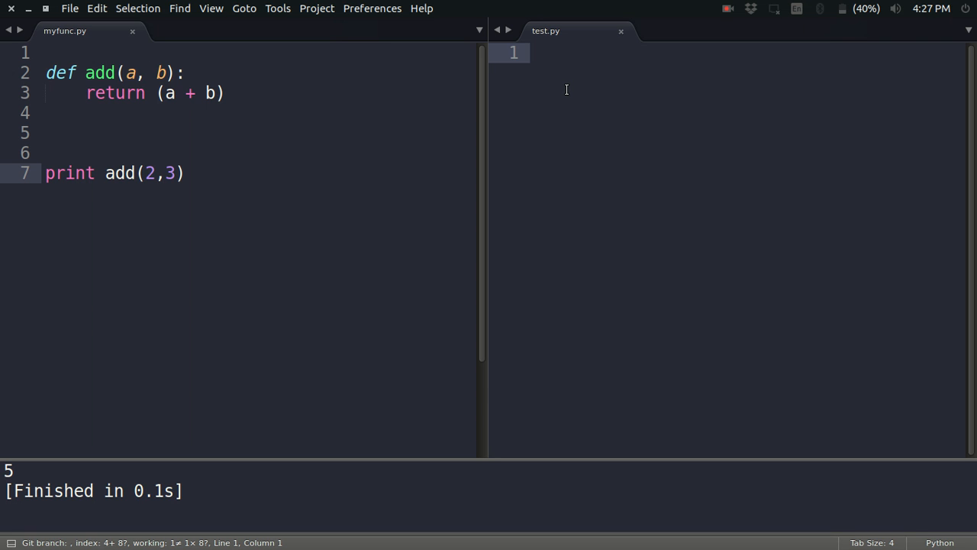
text(from)
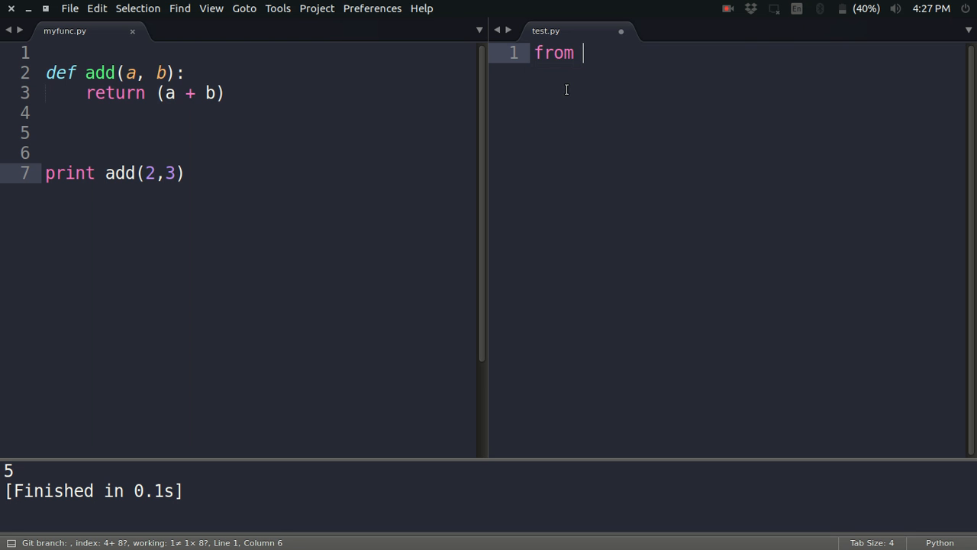
text(myfunc)
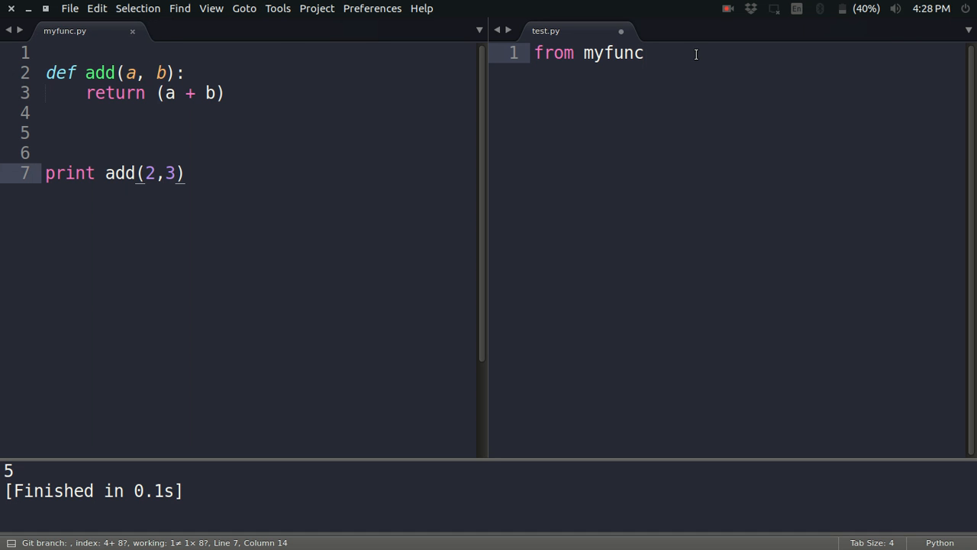
text(import add)
text(pr)
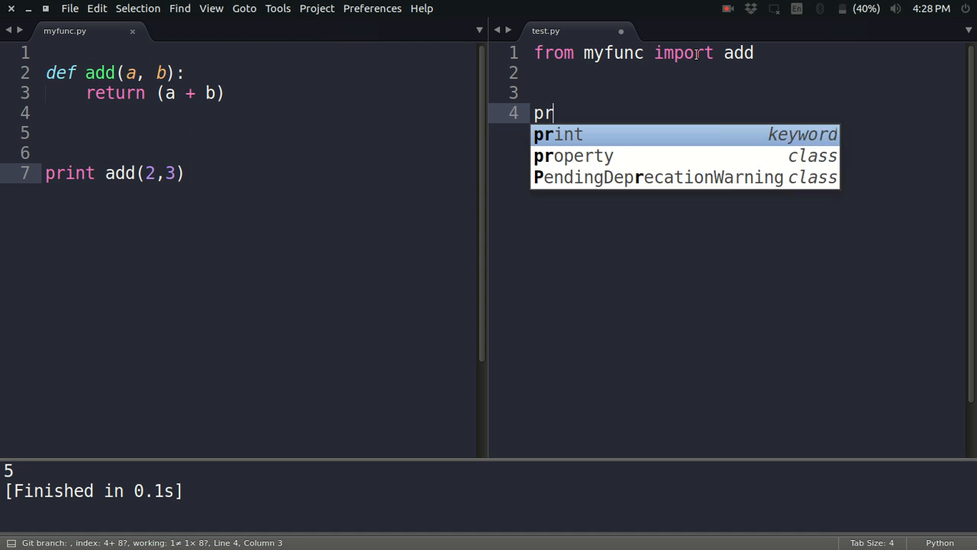
text(int add()
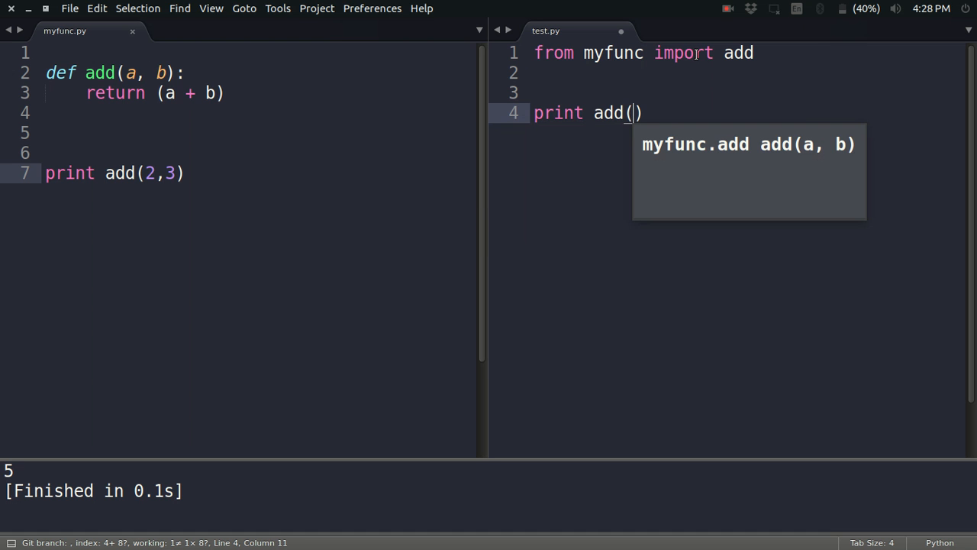
text(2,)
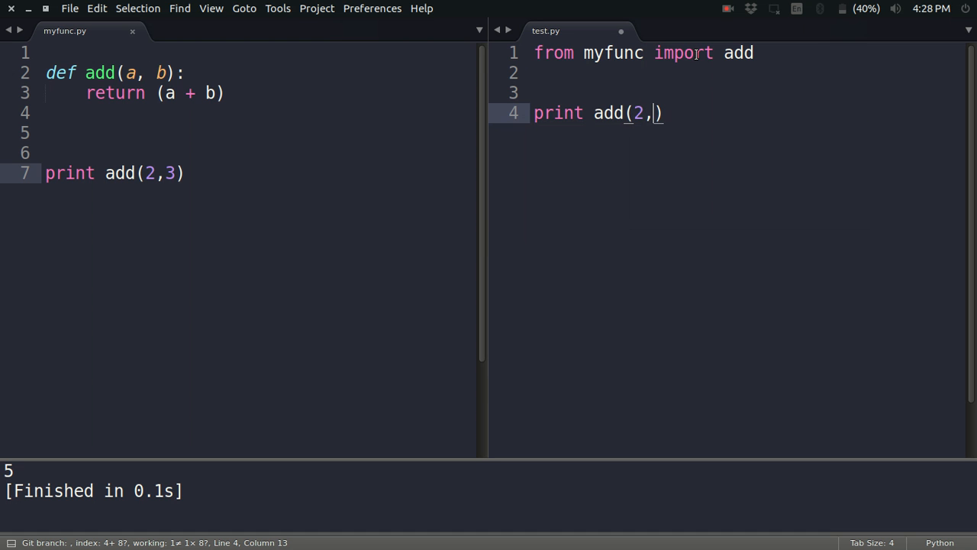
text(2)
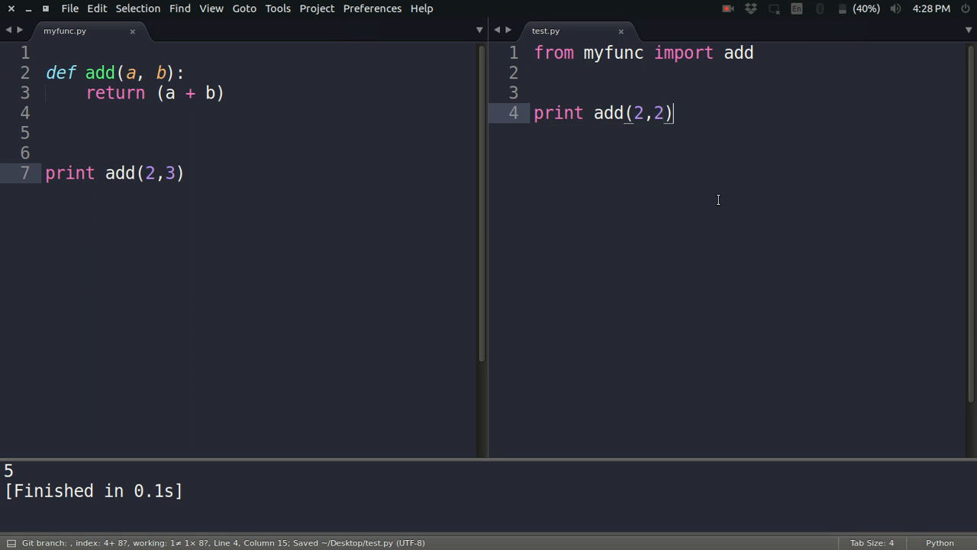
Build test.py and check the output panel shows 5 then 4
key(ctrl+b)
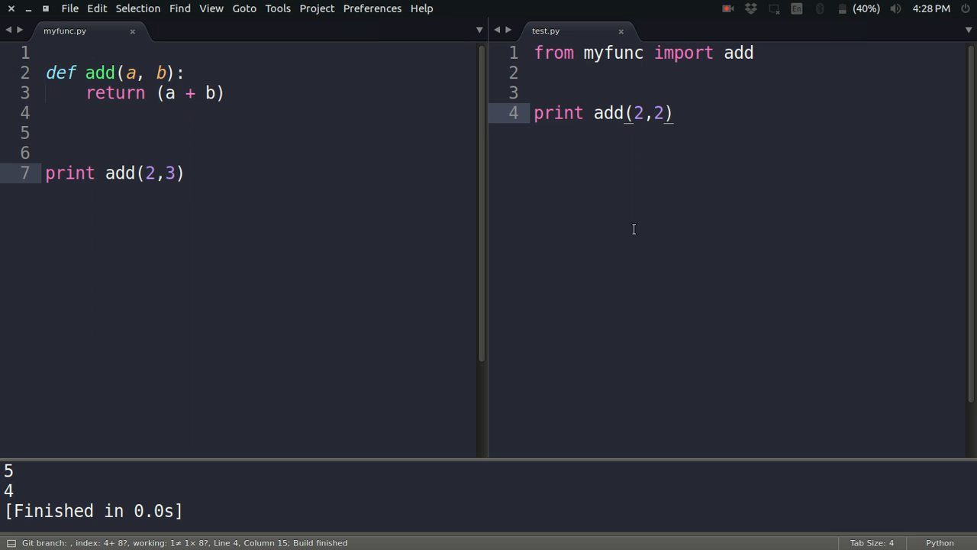
click(672, 113)
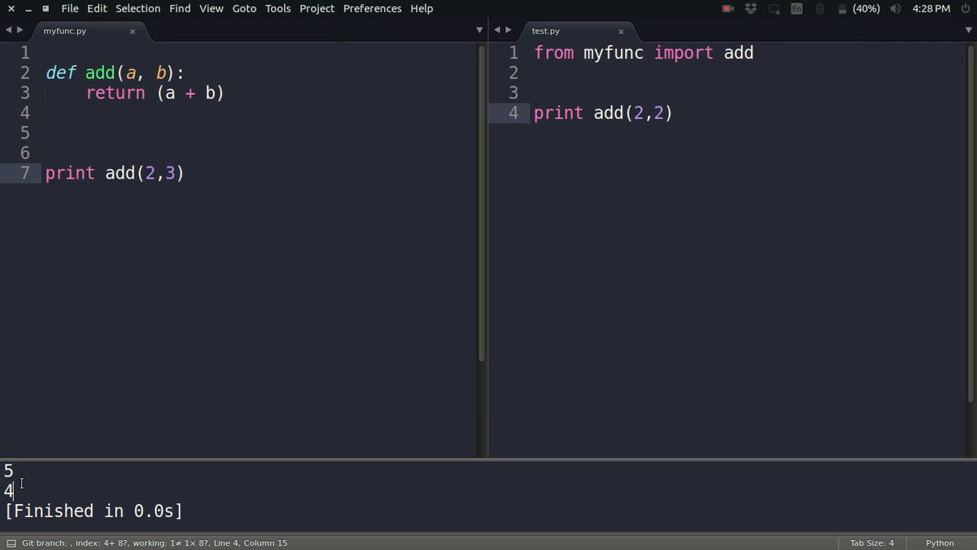
mouse_move(553, 53)
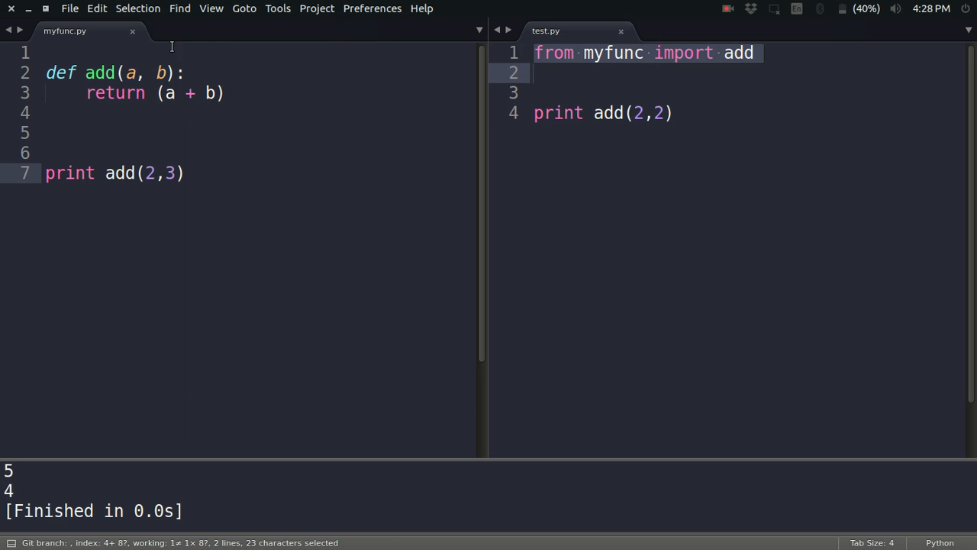
mouse_move(136, 46)
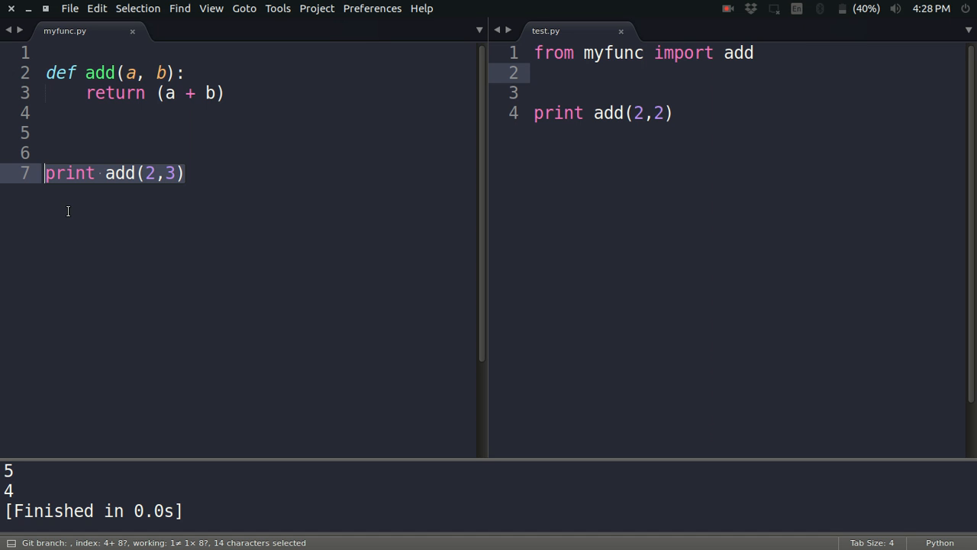
click(50, 172)
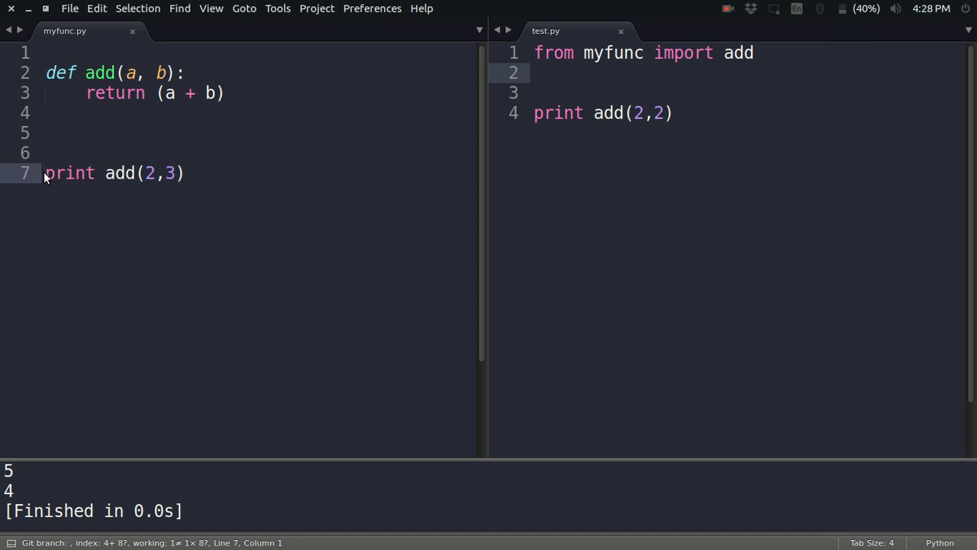
mouse_move(703, 112)
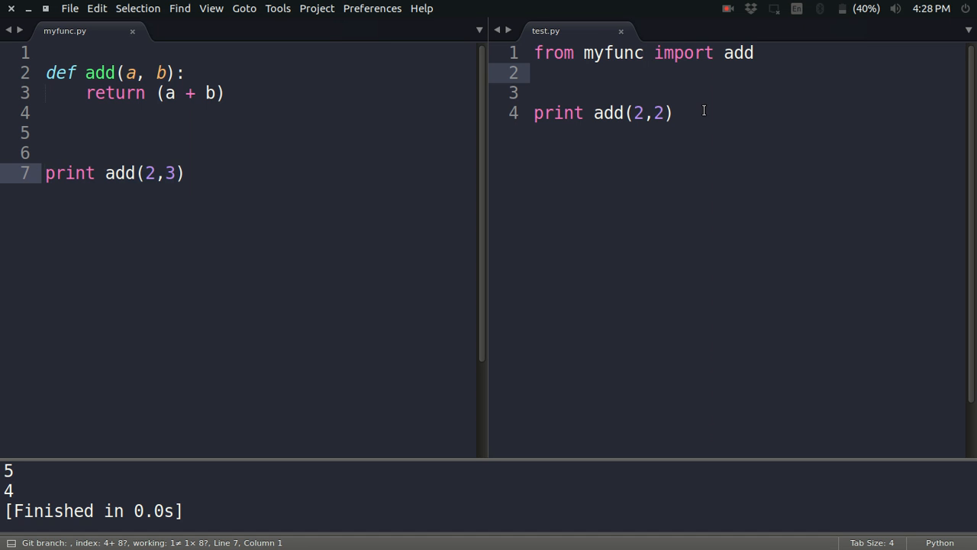
click(46, 172)
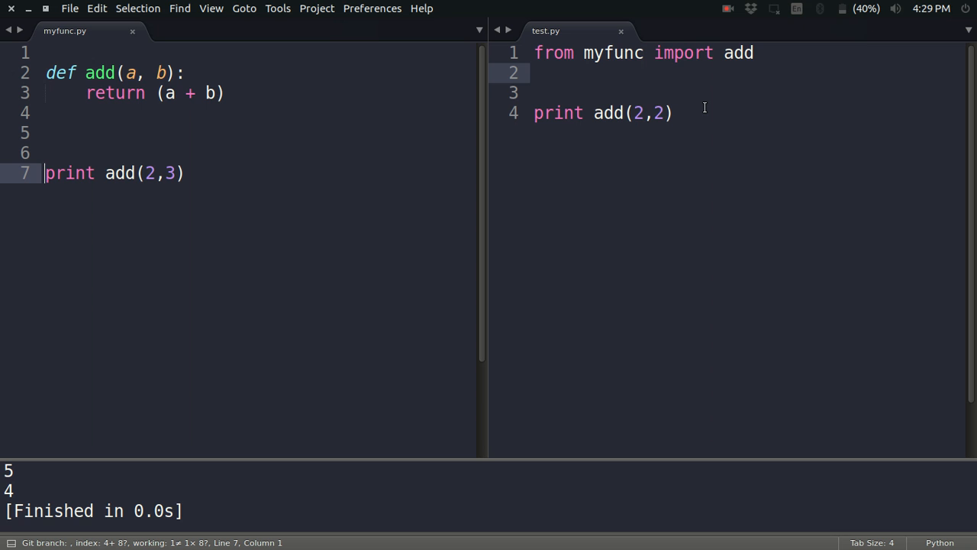
mouse_move(666, 222)
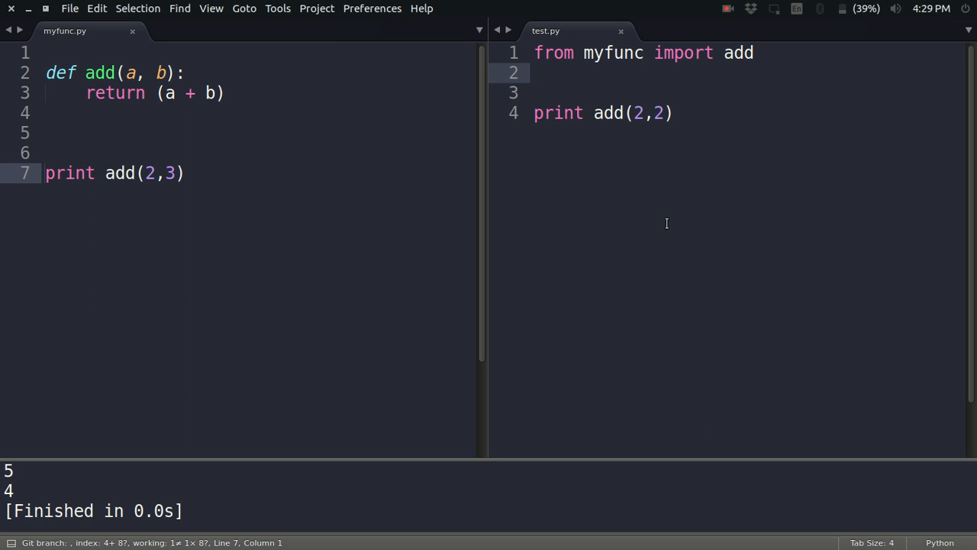
mouse_move(115, 159)
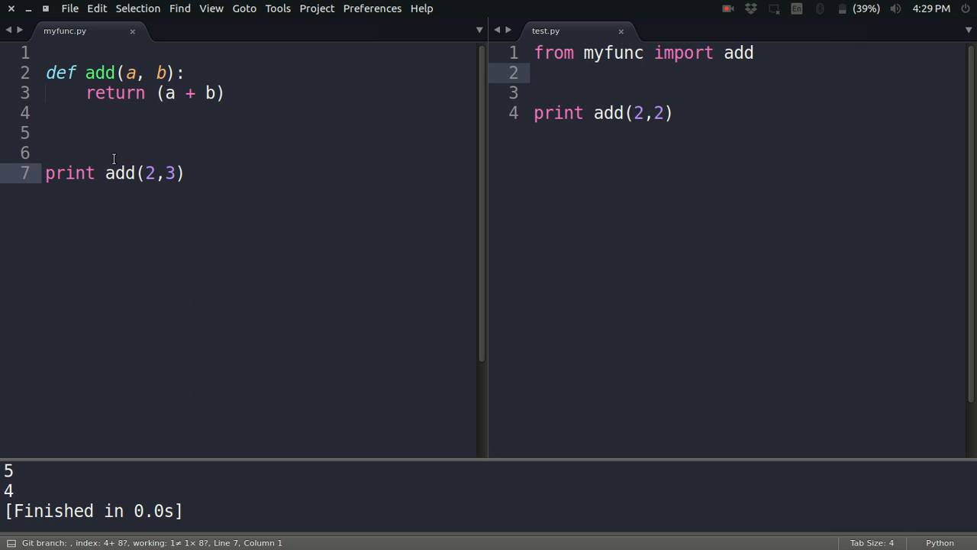
Add 'if __name__ == "__main__":' above print add(2,3) and indent the print beneath it
text(if)
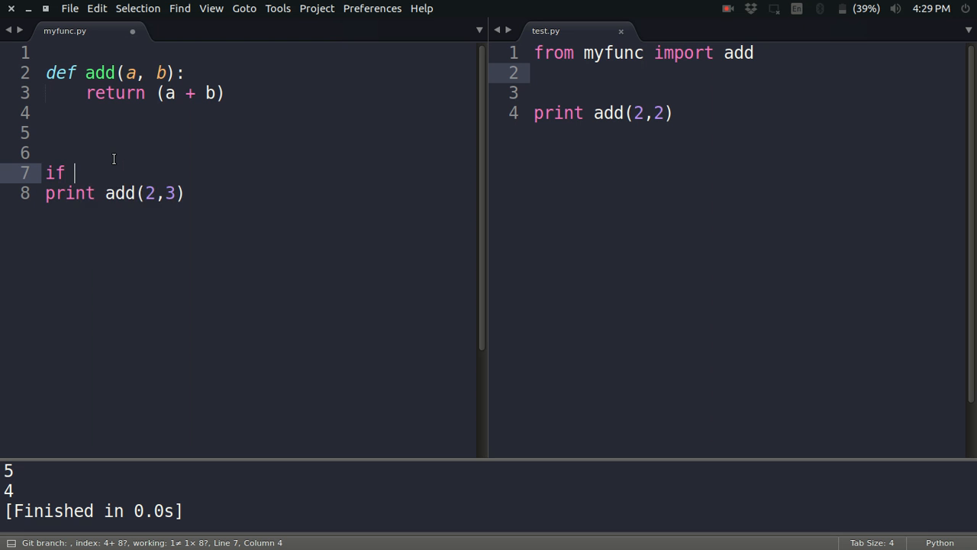
text(__name__ == ")
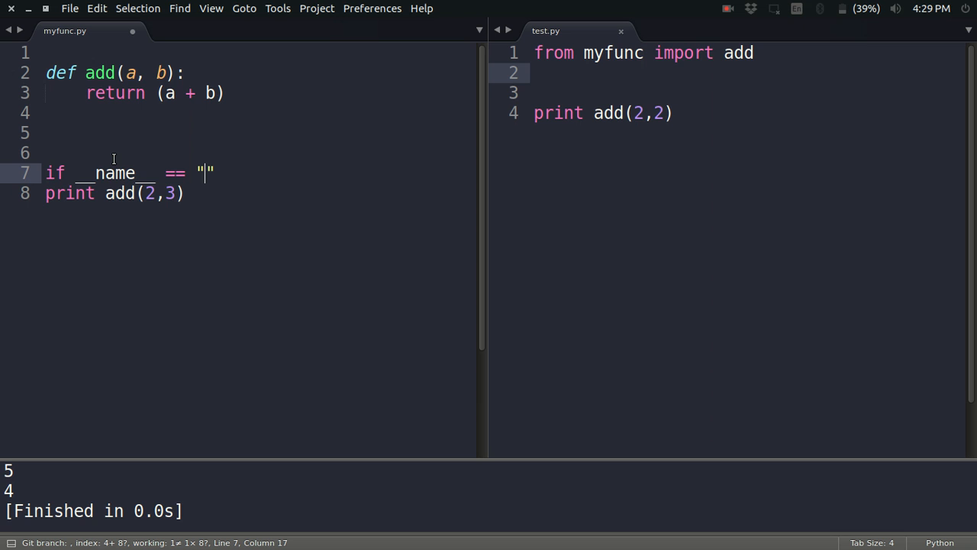
text(__main)
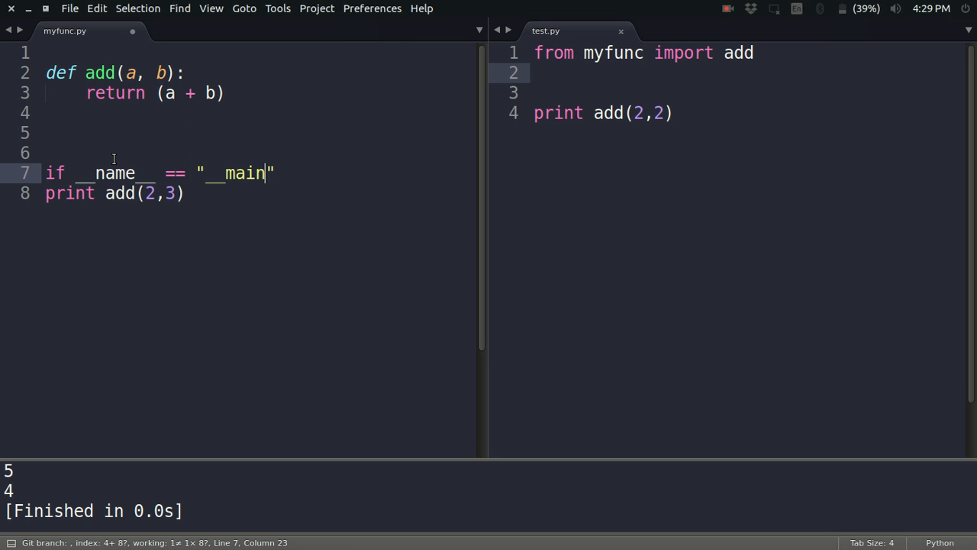
text(__":)
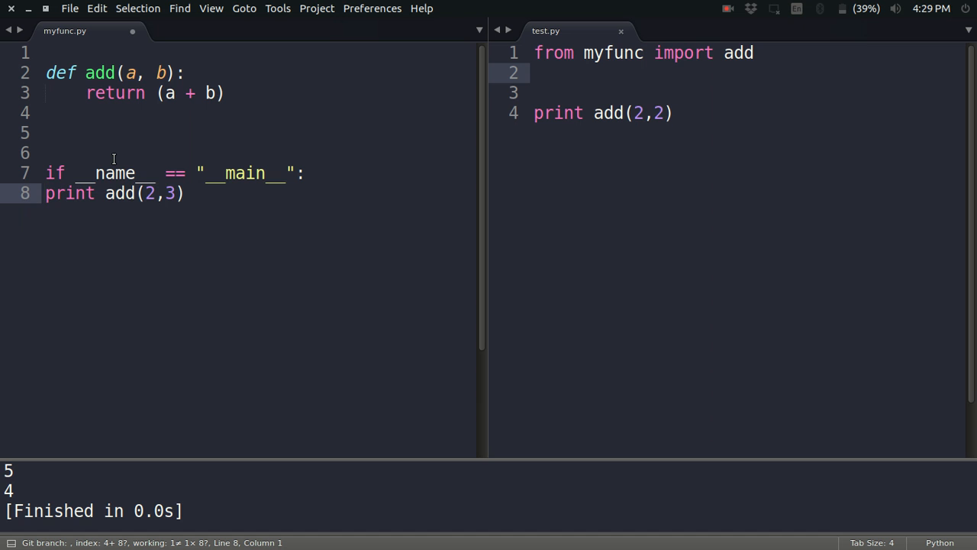
key(tab)
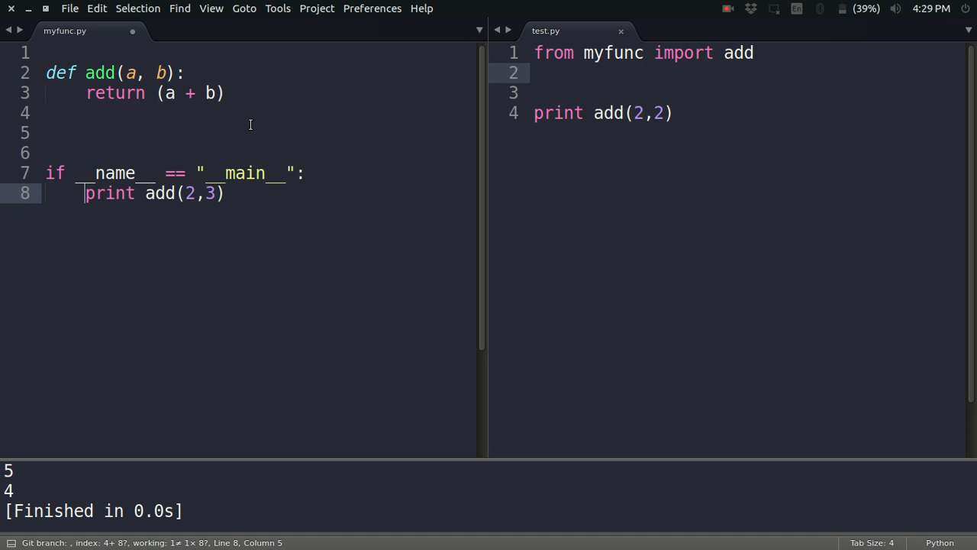
mouse_move(250, 207)
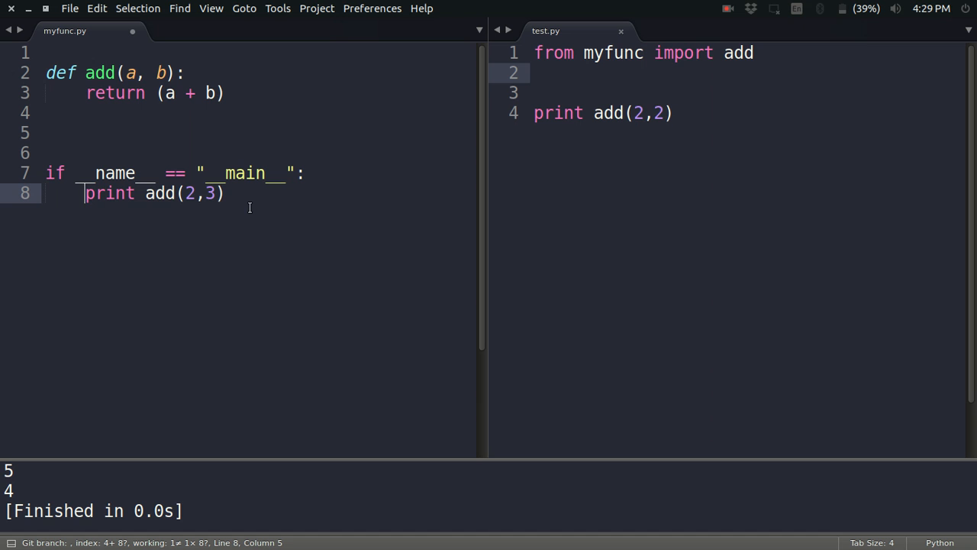
click(223, 192)
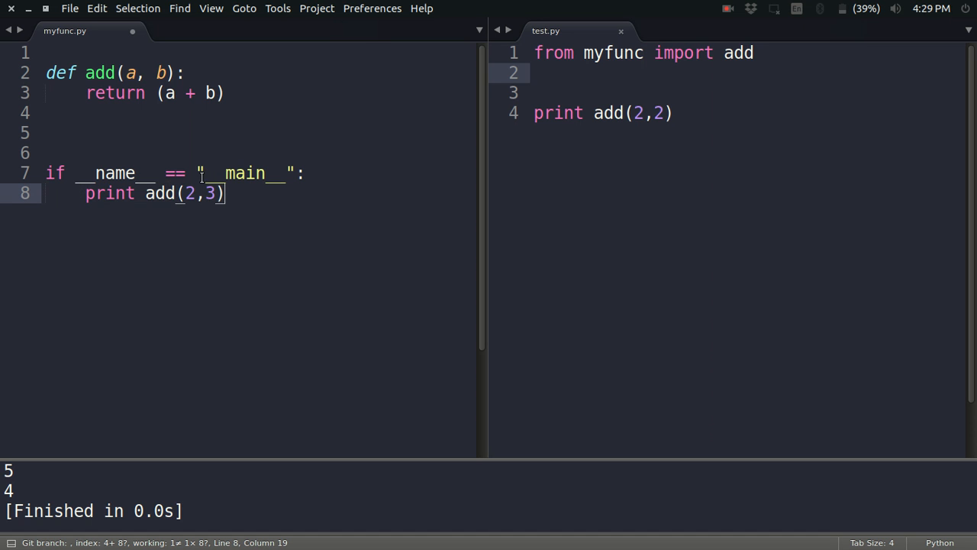
mouse_move(263, 267)
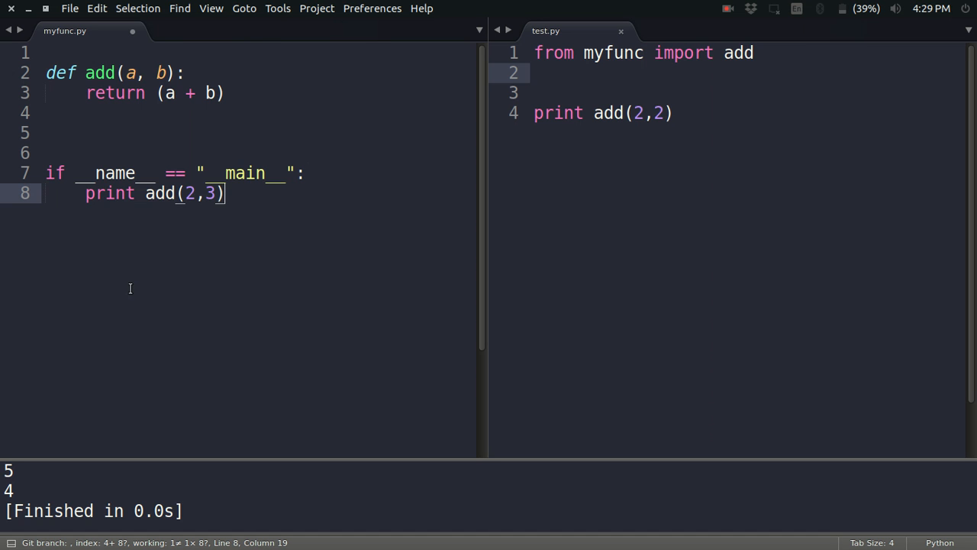
mouse_move(172, 154)
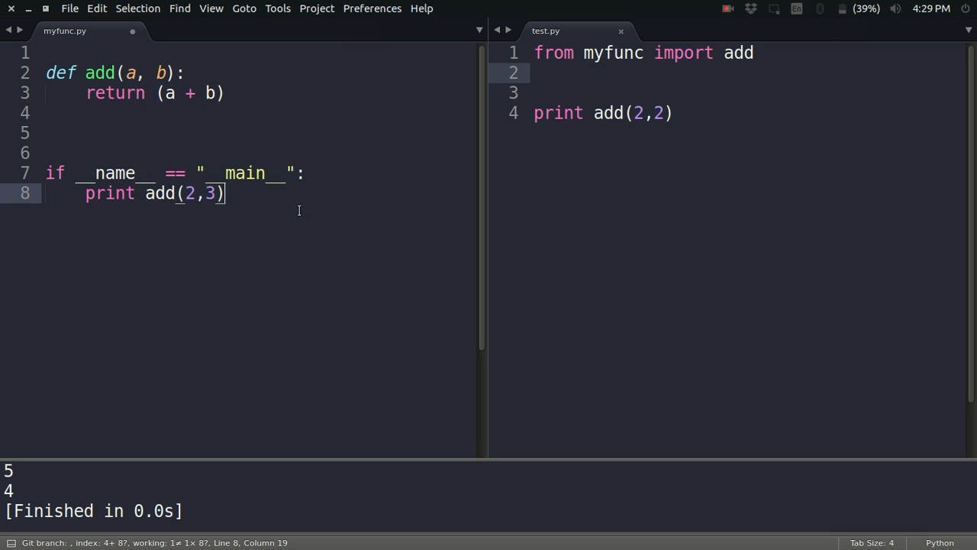
Save myfunc.py with its main-guard edit
key(ctrl+s)
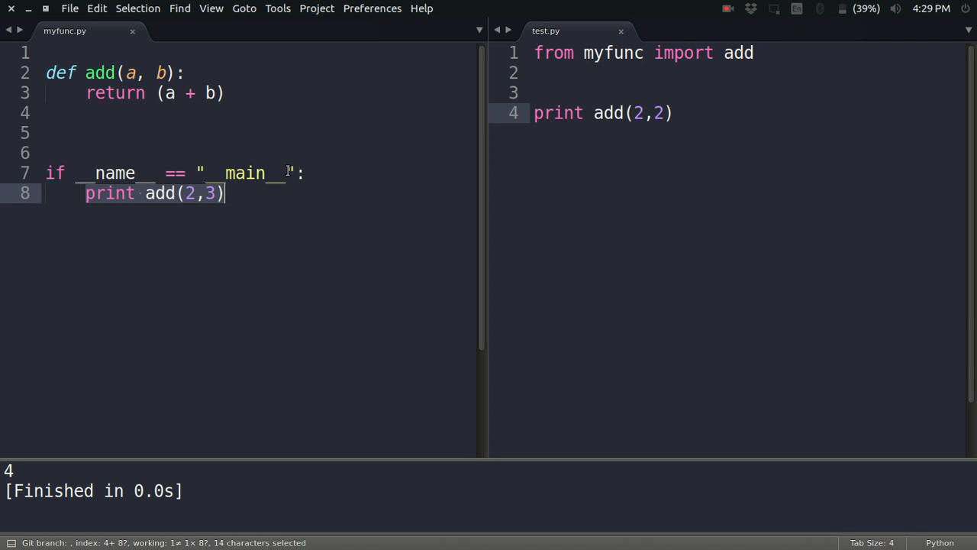
mouse_move(230, 267)
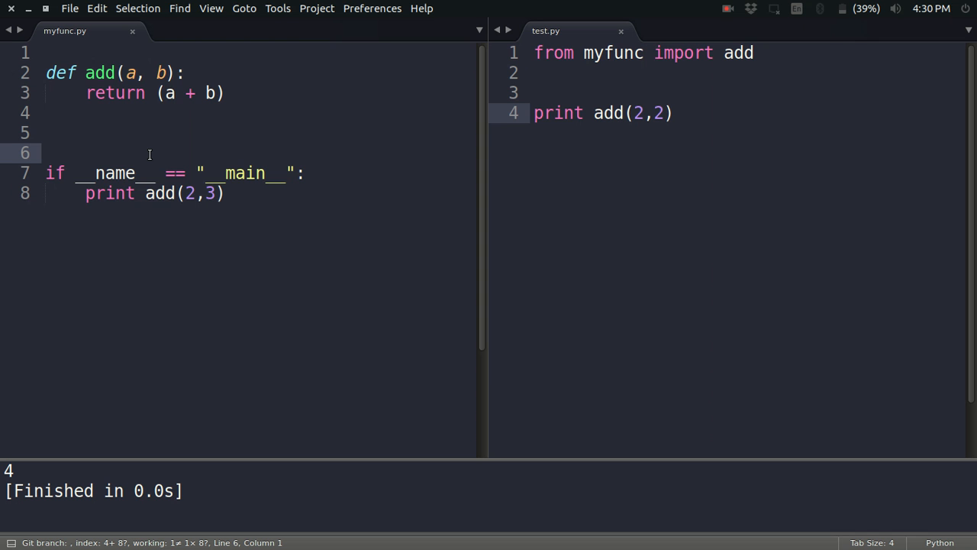
Type a print __name__ line into myfunc.py and save
text(p)
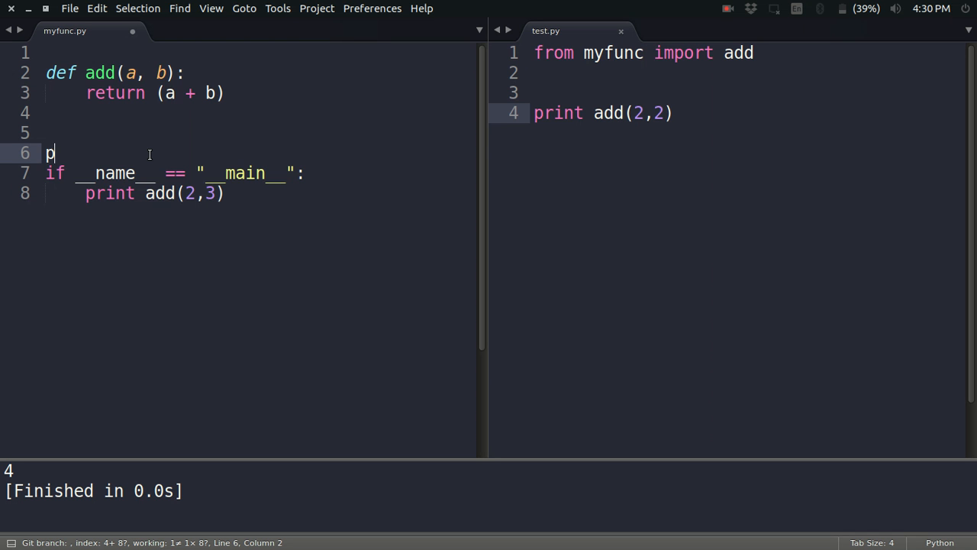
text(rint __name__)
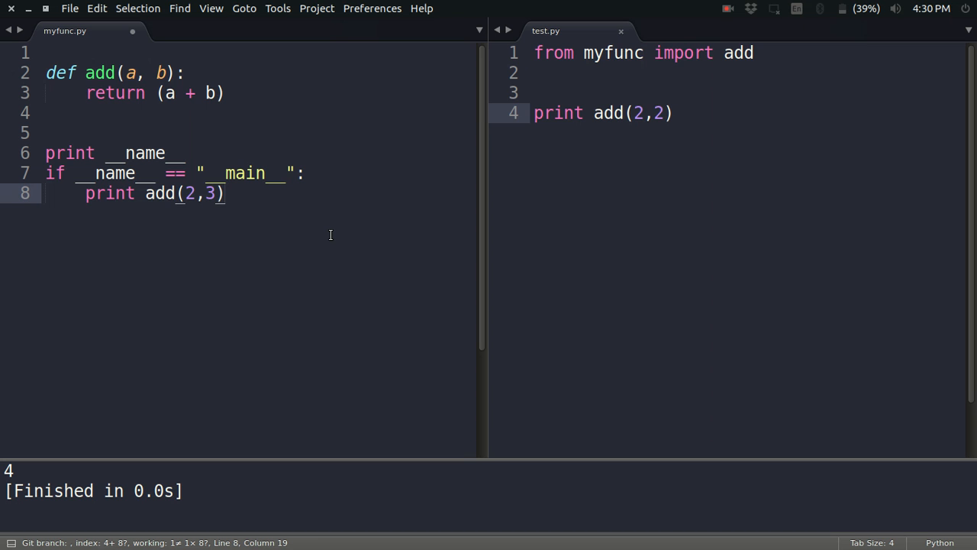
key(ctrl+s)
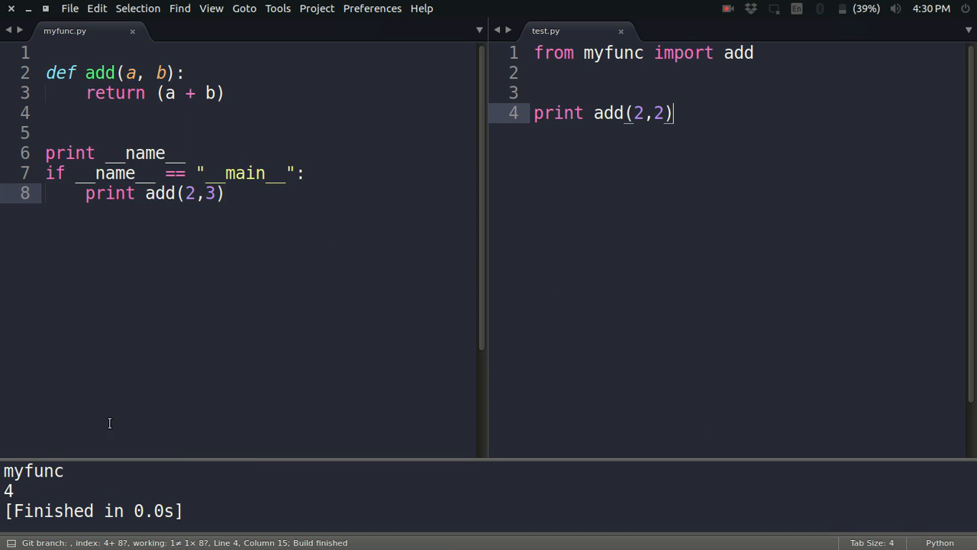
mouse_move(82, 478)
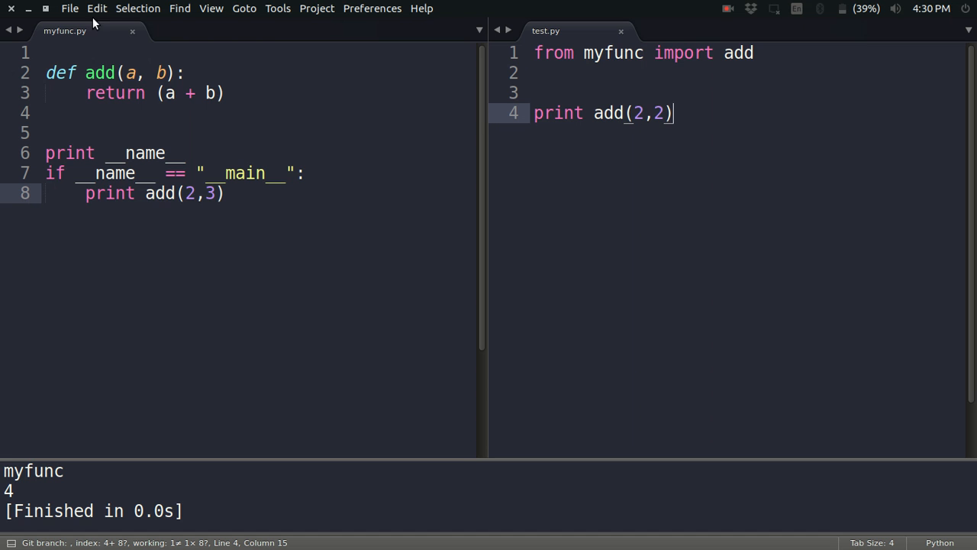
mouse_move(158, 193)
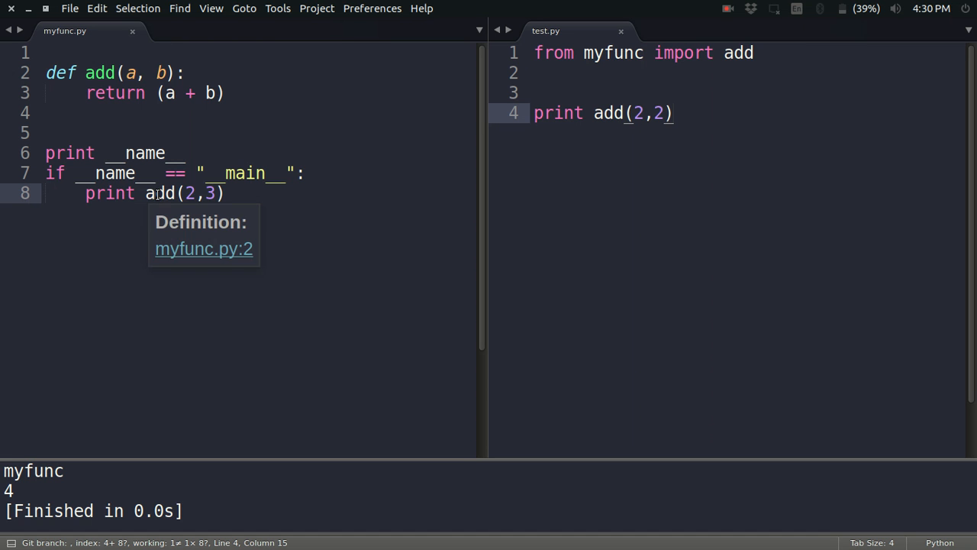
mouse_move(287, 175)
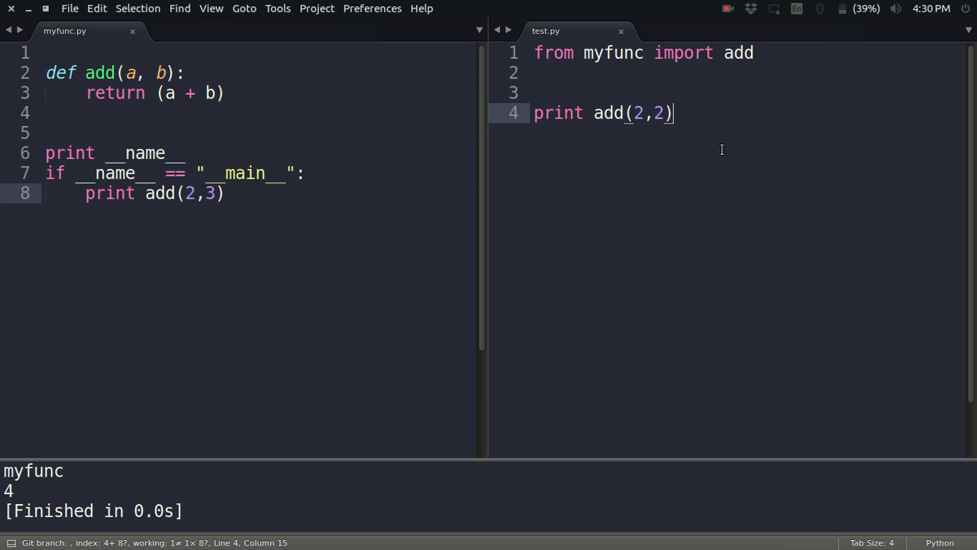
mouse_move(542, 274)
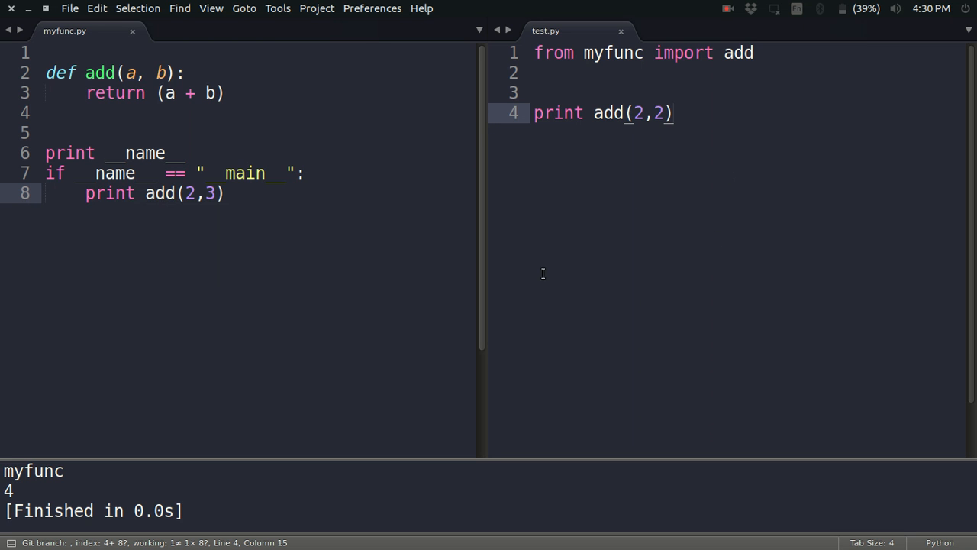
mouse_move(142, 182)
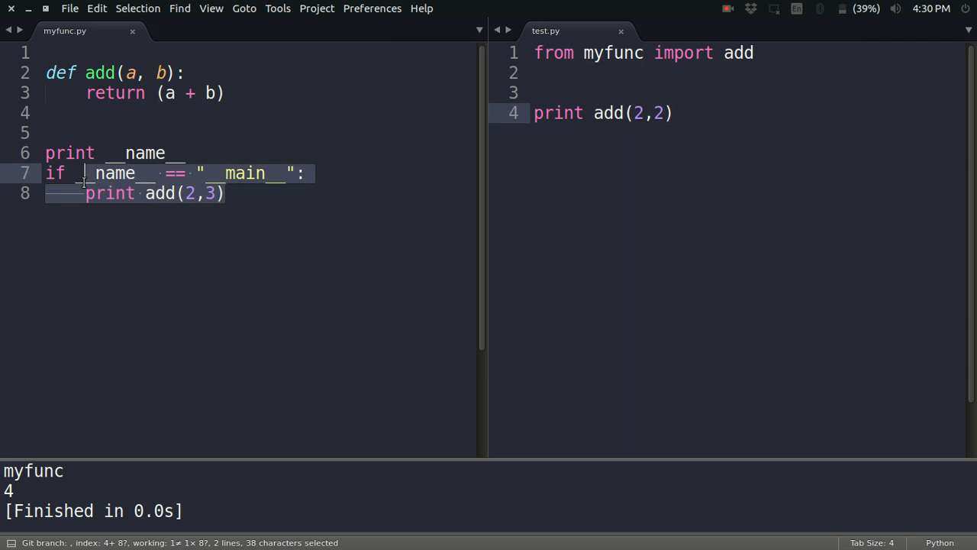
Delete the print __name__ line and place the cursor after the guarded print add(2,3)
click(130, 153)
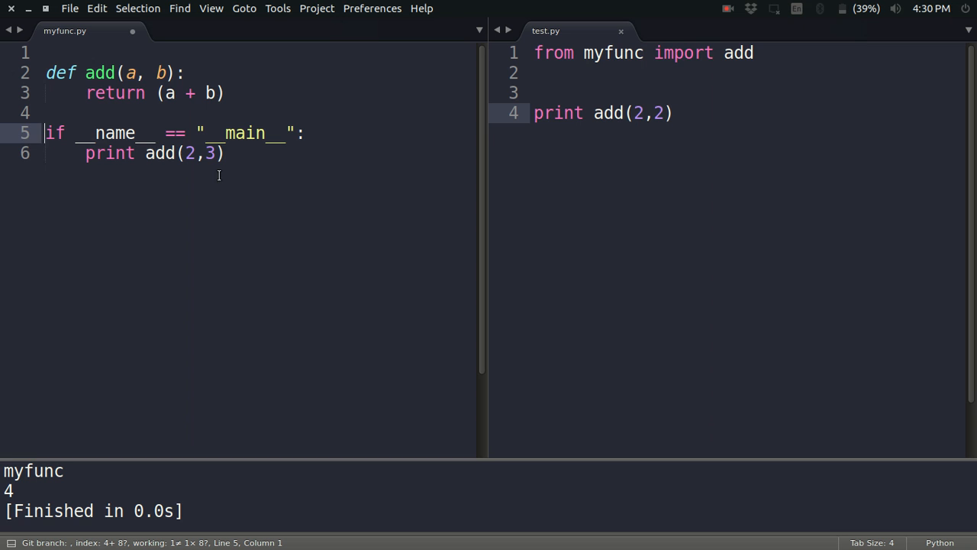
click(225, 153)
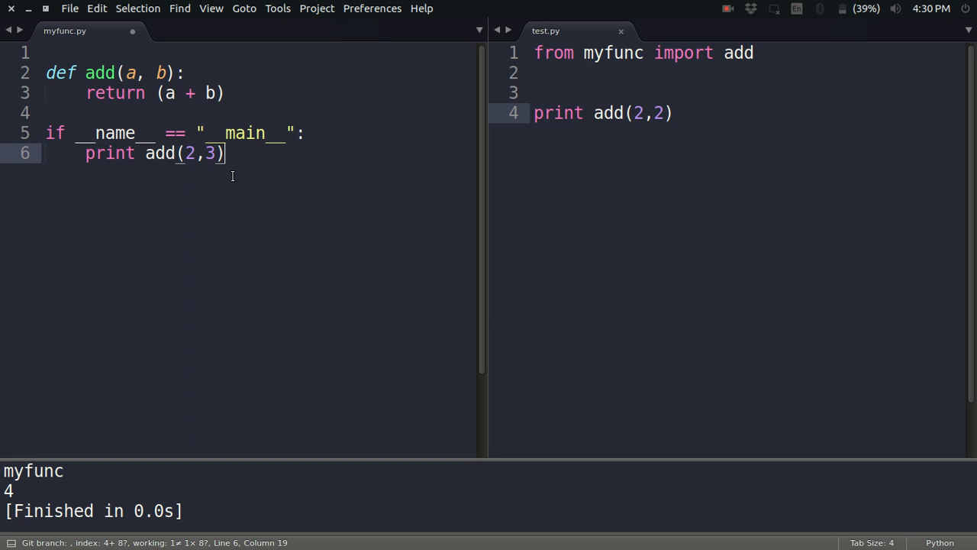
mouse_move(292, 291)
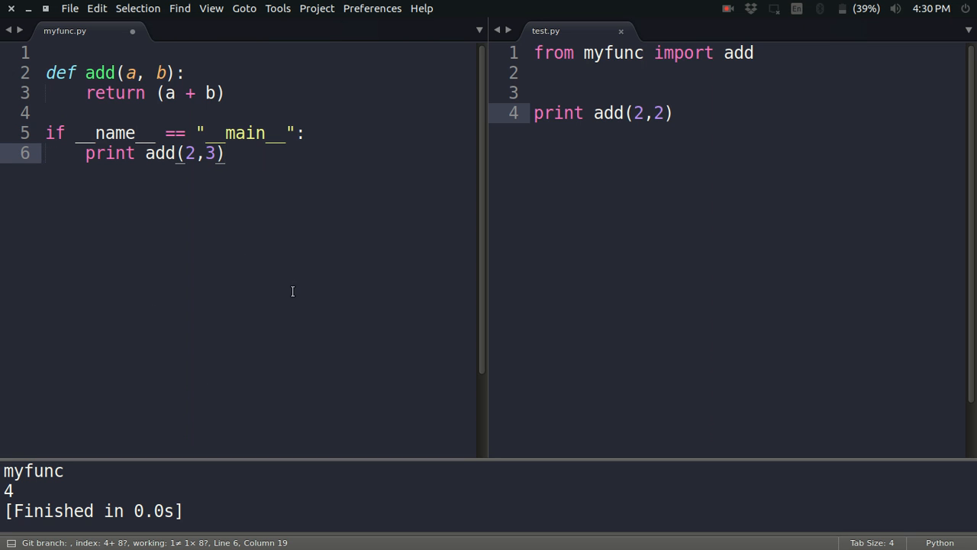
mouse_move(136, 163)
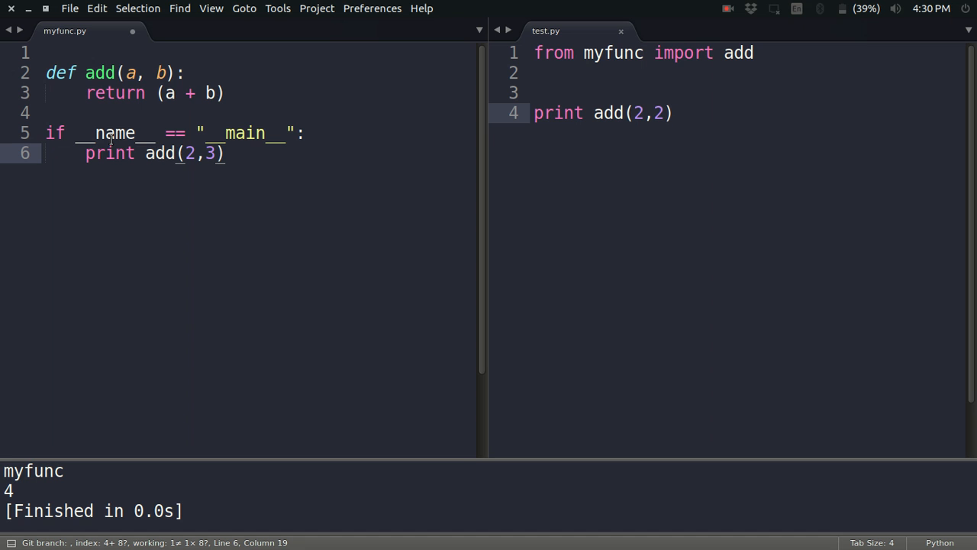
mouse_move(703, 80)
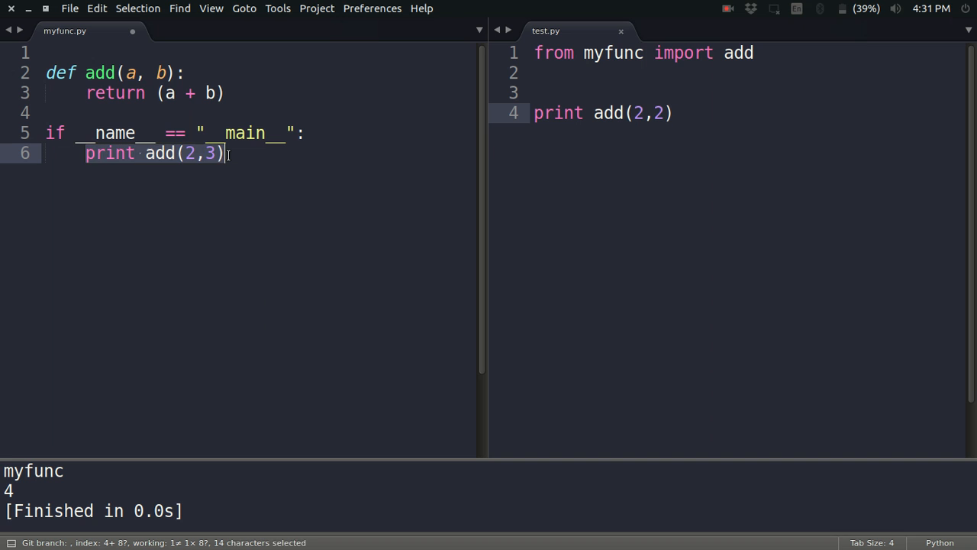
click(225, 153)
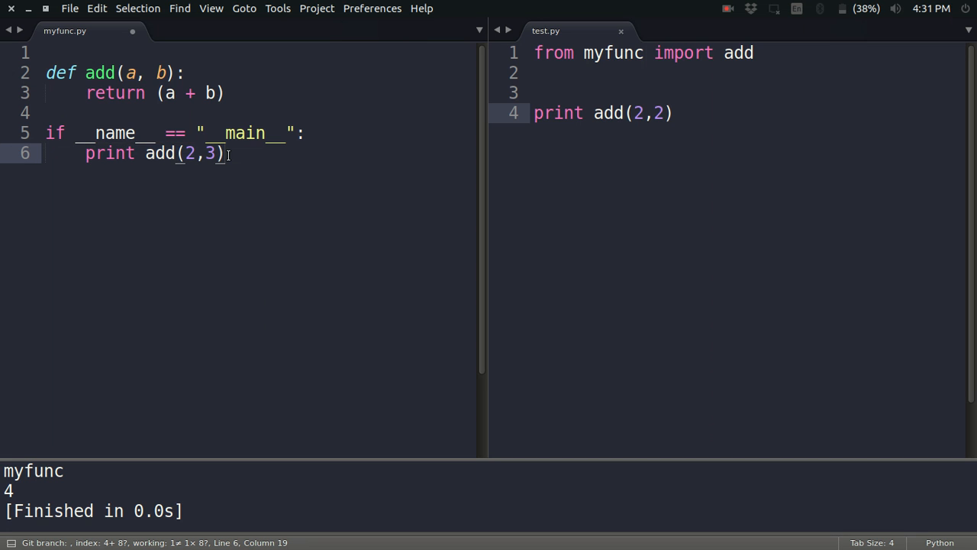